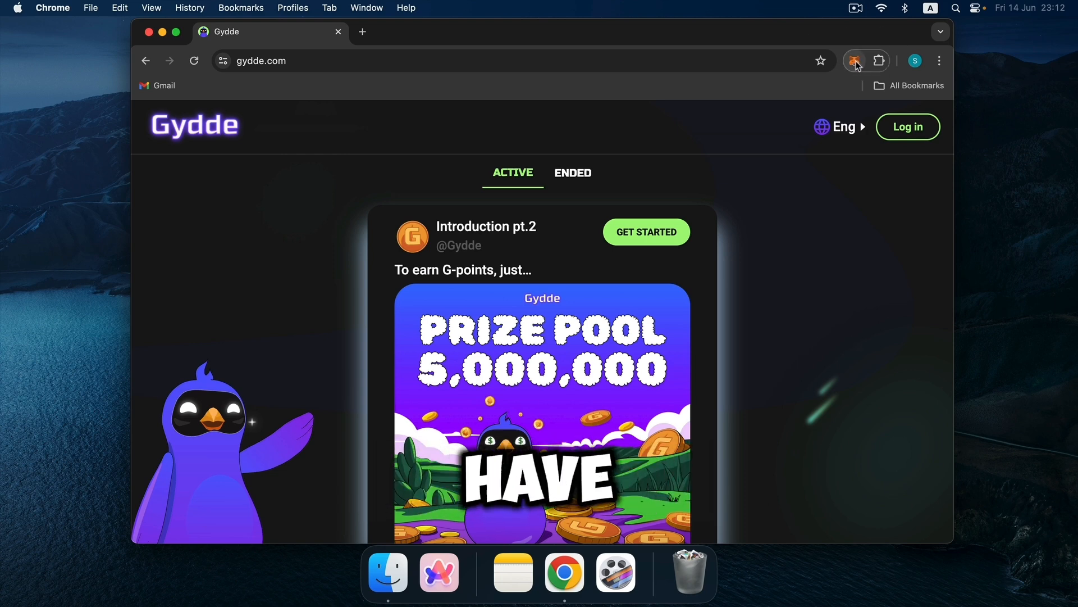
{"action": "mouse_move", "coordinate": [855, 61]}
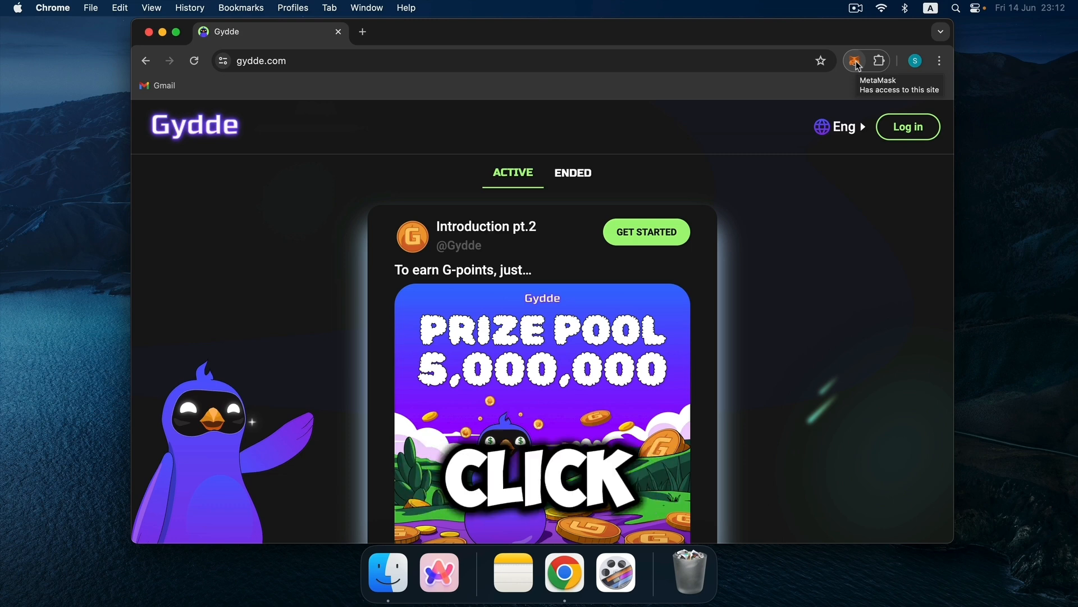
Start logging in to Gydde to bring up the Connect Wallet list.
{"action": "left_click", "coordinate": [855, 61]}
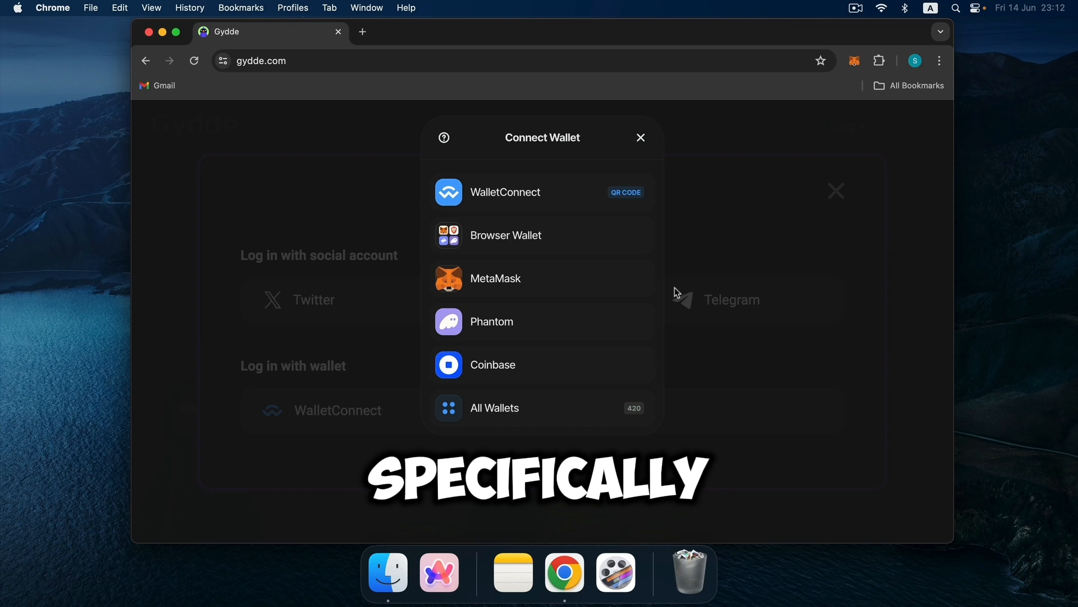
{"action": "mouse_move", "coordinate": [567, 285]}
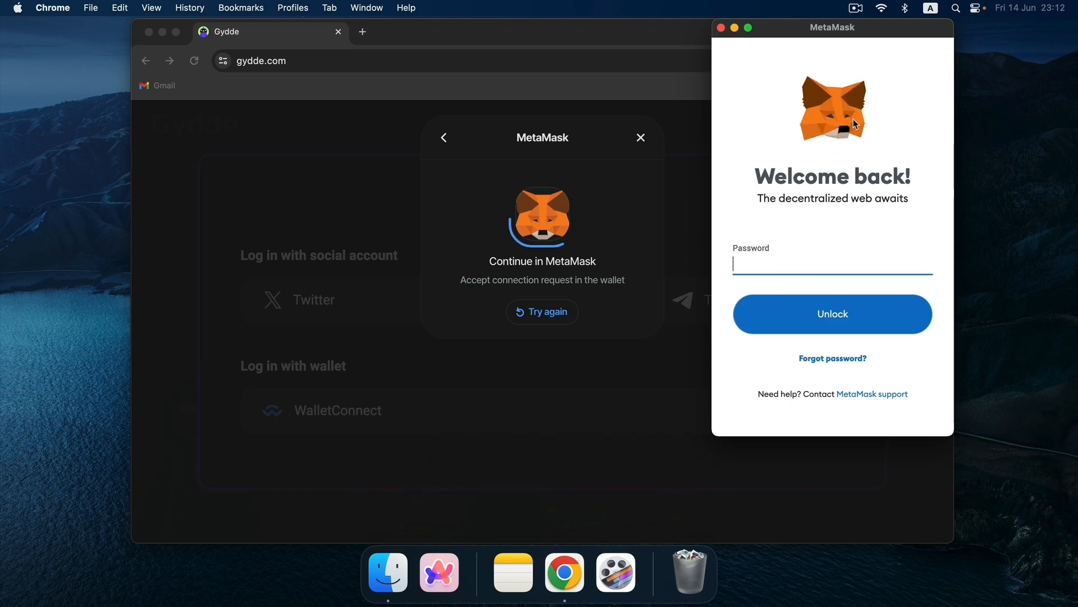
Unlock MetaMask, connect Account 4 to gydde.com and sign the login request.
{"action": "left_click", "coordinate": [832, 313]}
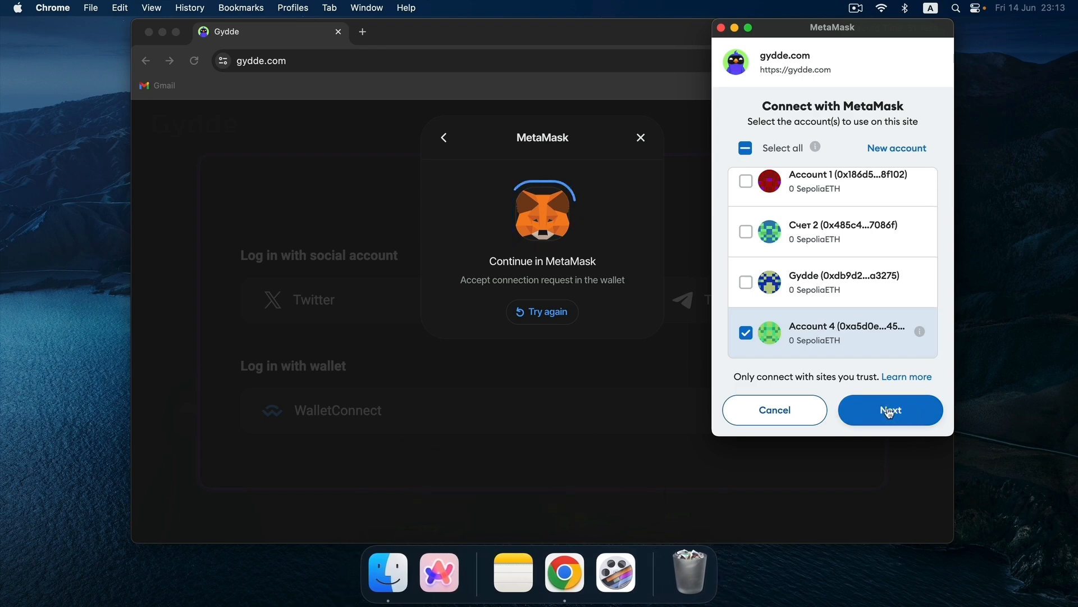
{"action": "left_click", "coordinate": [890, 409]}
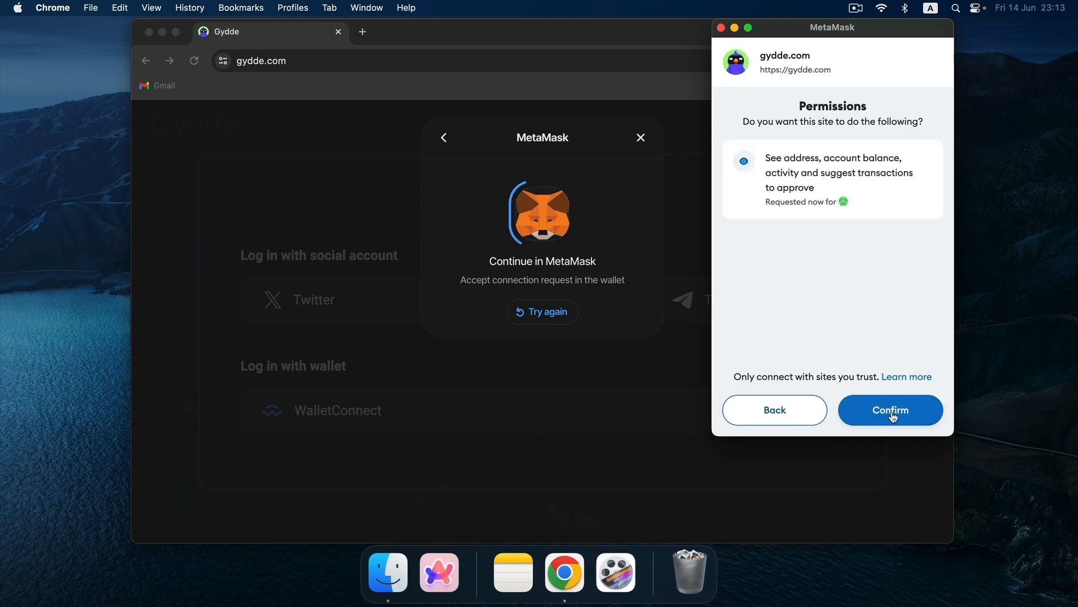
{"action": "left_click", "coordinate": [890, 409]}
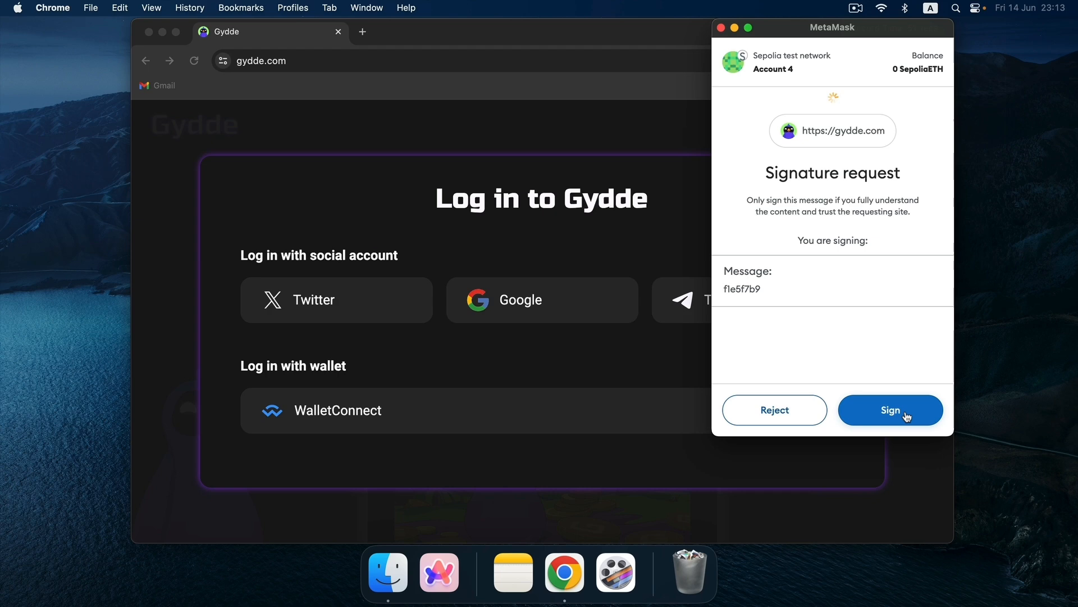
{"action": "left_click", "coordinate": [890, 410]}
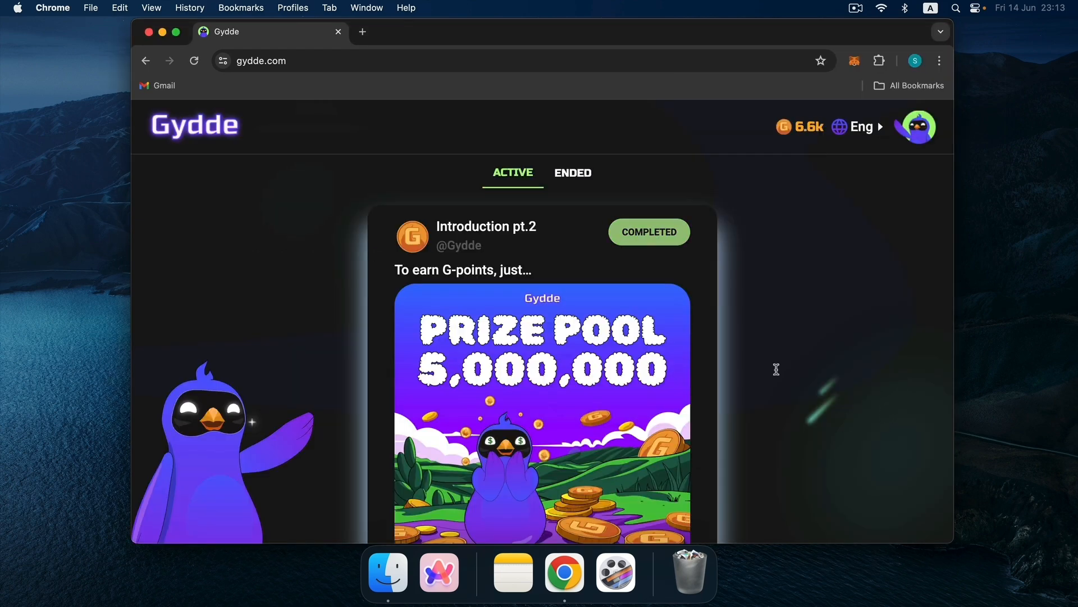
{"action": "mouse_move", "coordinate": [850, 297]}
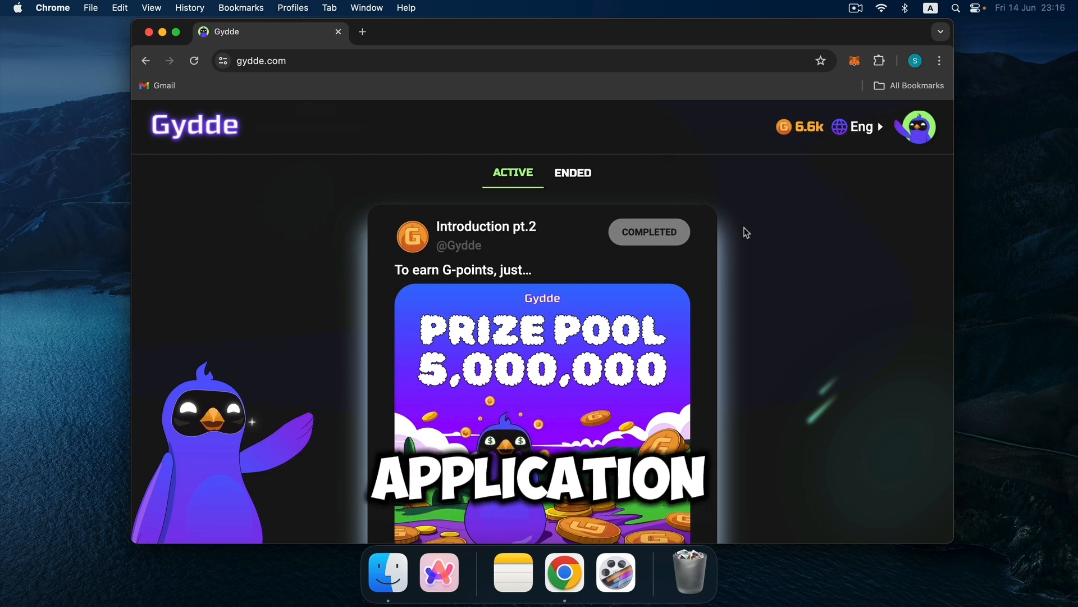
Log out of the MetaMask account from the avatar menu and begin a new WalletConnect login.
{"action": "left_click", "coordinate": [916, 126]}
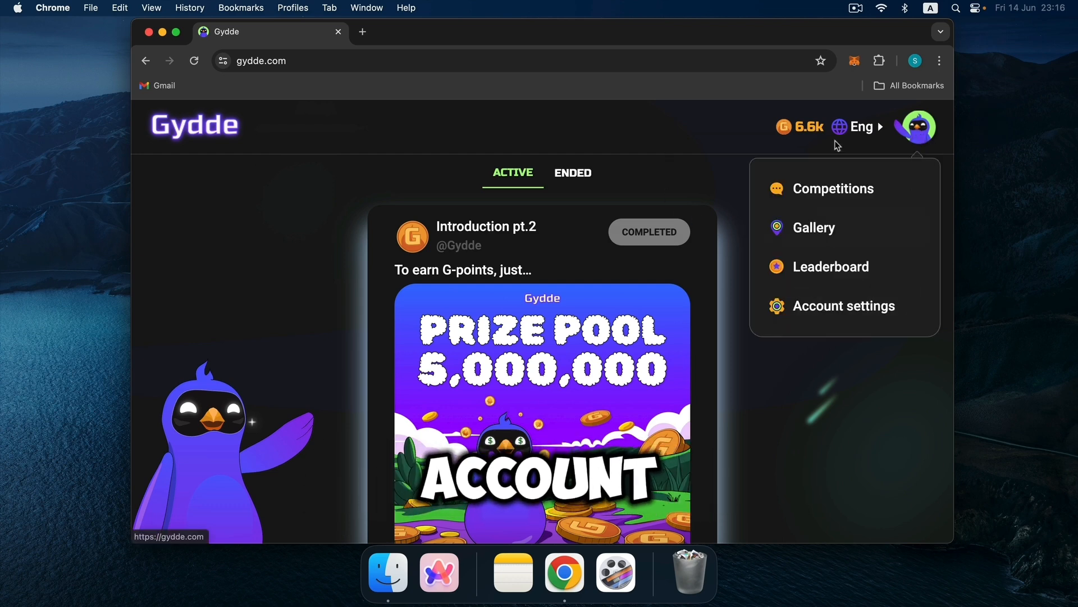
{"action": "left_click", "coordinate": [844, 306]}
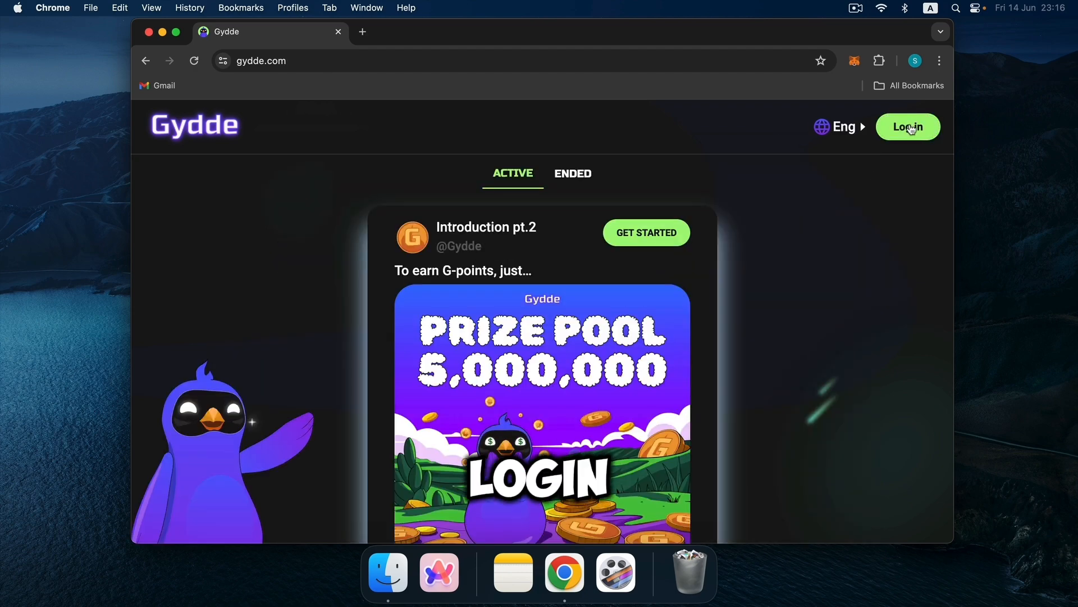
{"action": "left_click", "coordinate": [907, 127]}
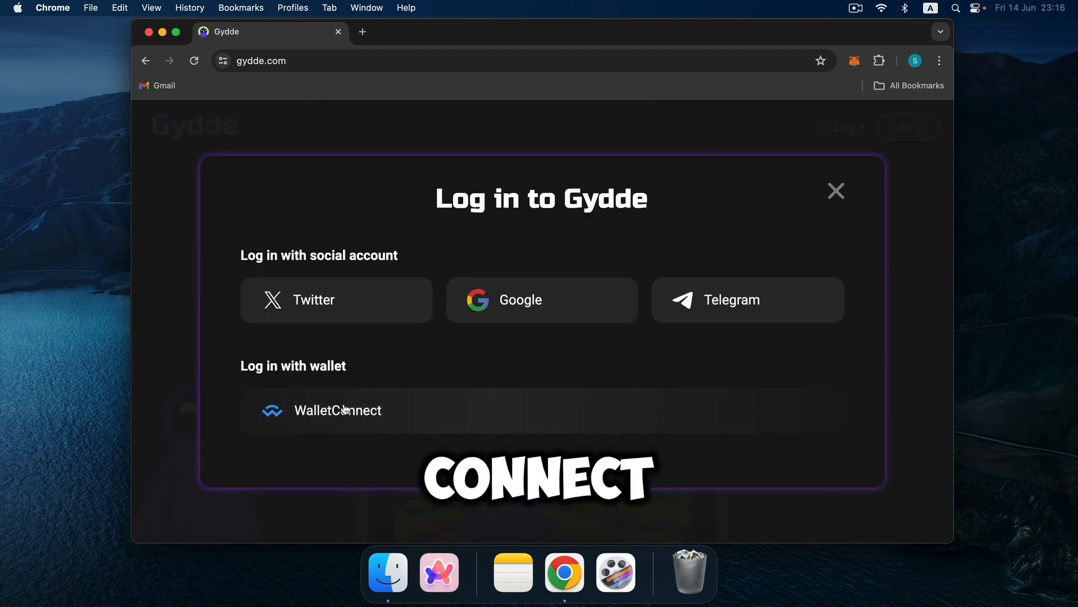
{"action": "left_click", "coordinate": [339, 410]}
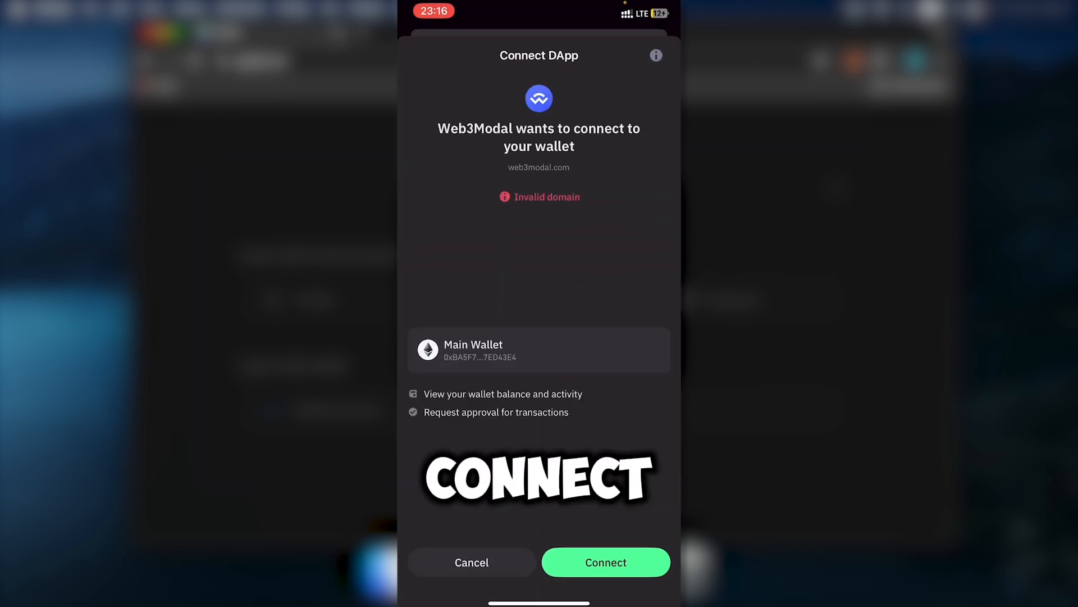
On the phone, connect Main Wallet to Gydde and confirm the signature request.
{"action": "left_click", "coordinate": [606, 561]}
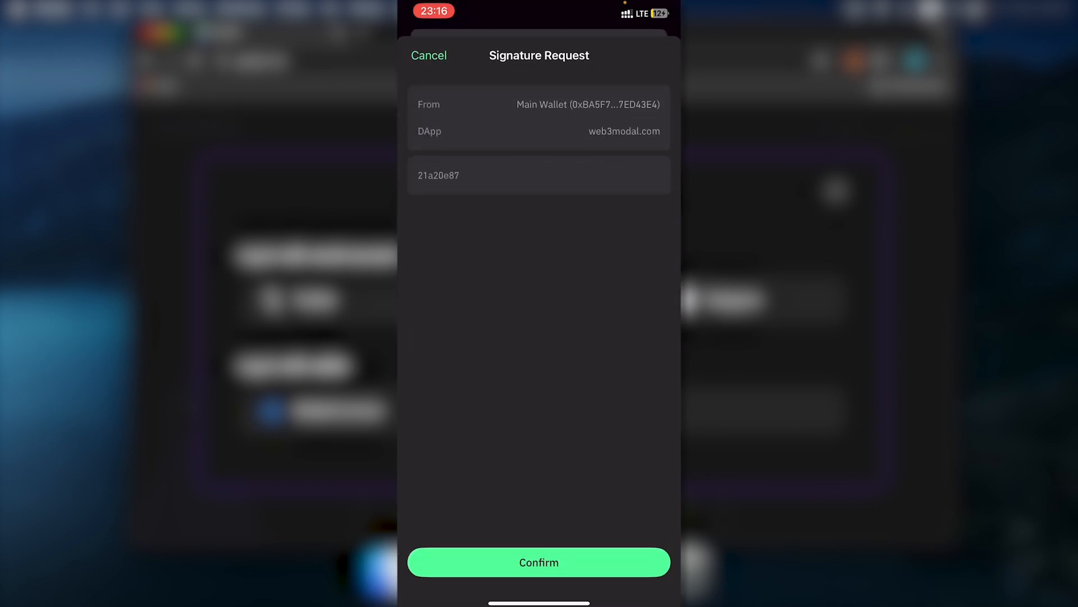
{"action": "left_click", "coordinate": [538, 562]}
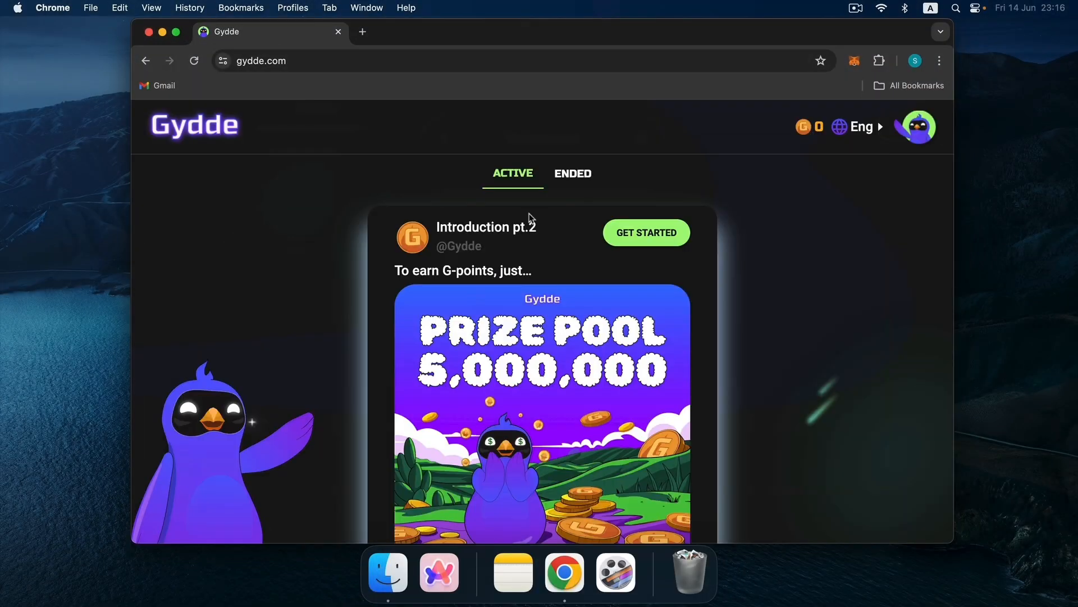